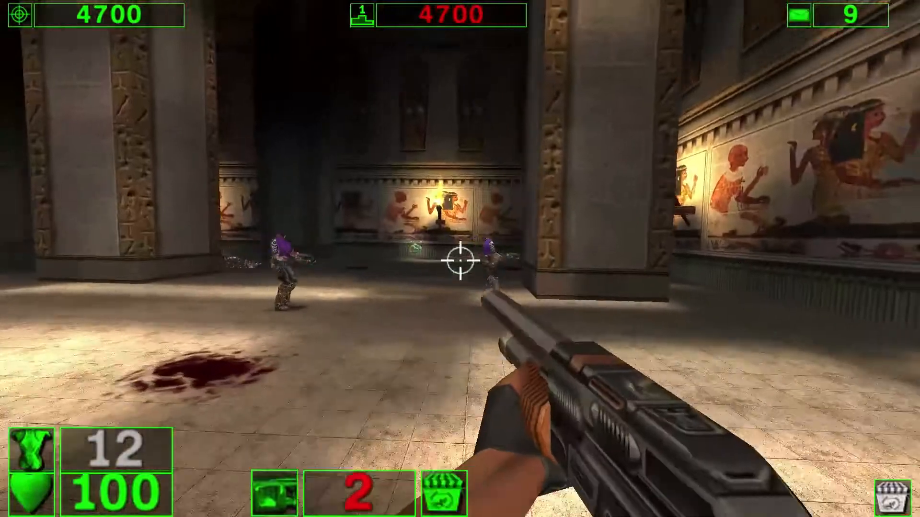
- Dip the Desktop Audio fader to about -45 dB, then bring it back up to roughly -2.5 dB
click(460, 261)
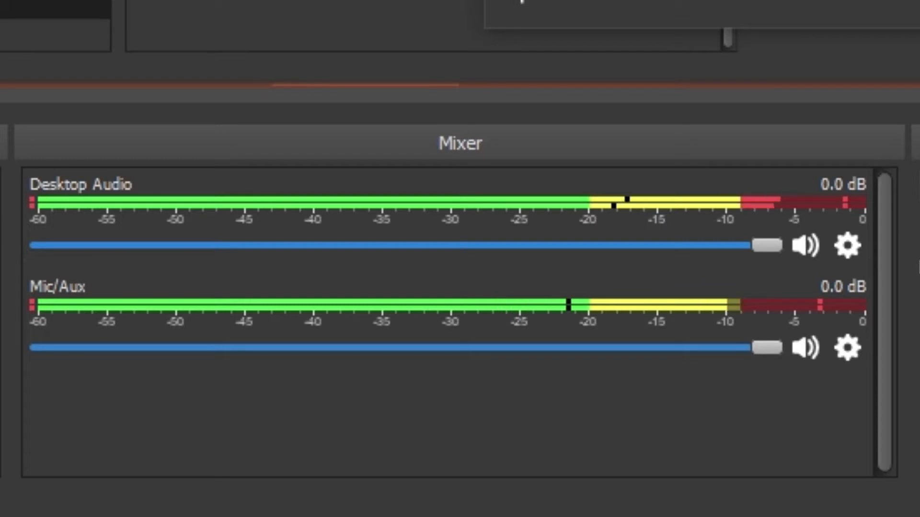
drag(763, 245, 175, 245)
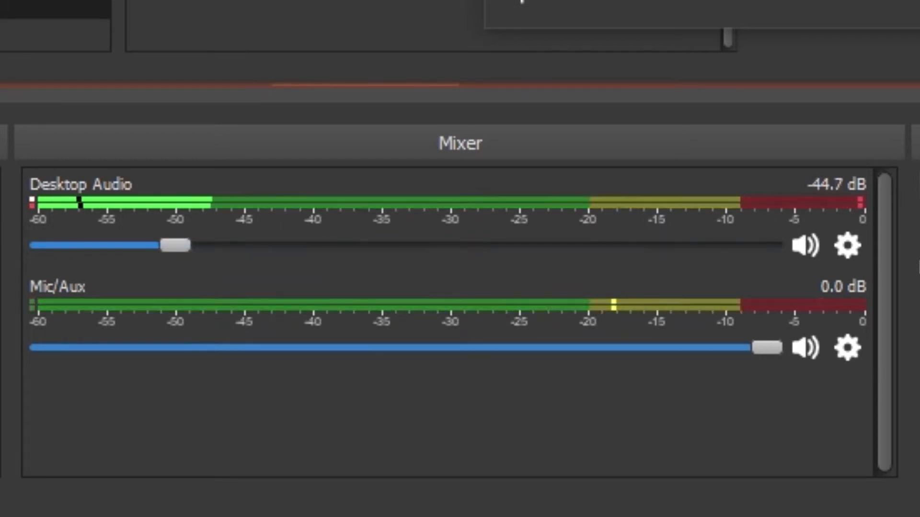
mouse_move(492, 346)
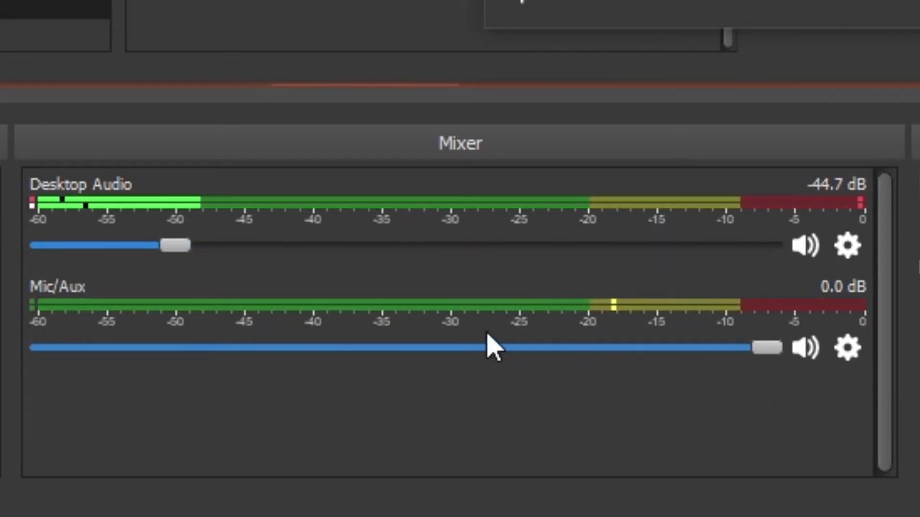
drag(174, 245, 243, 245)
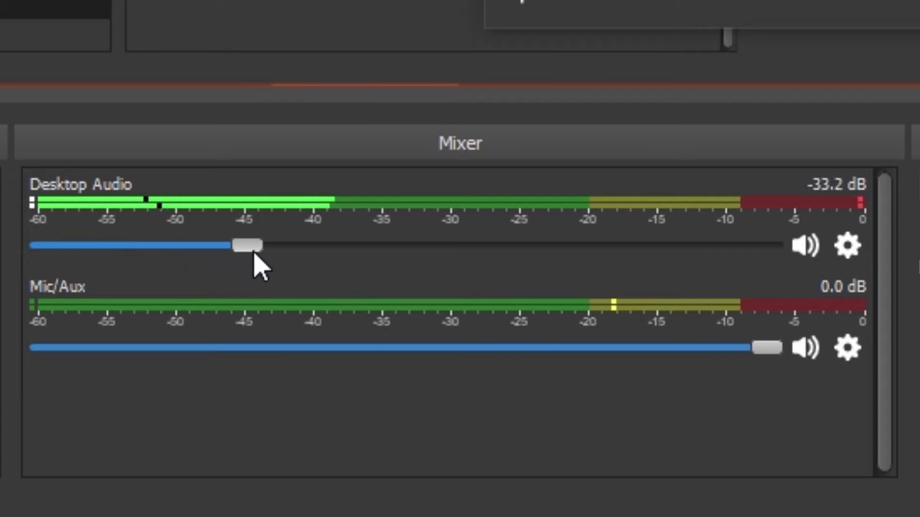
drag(244, 246, 548, 245)
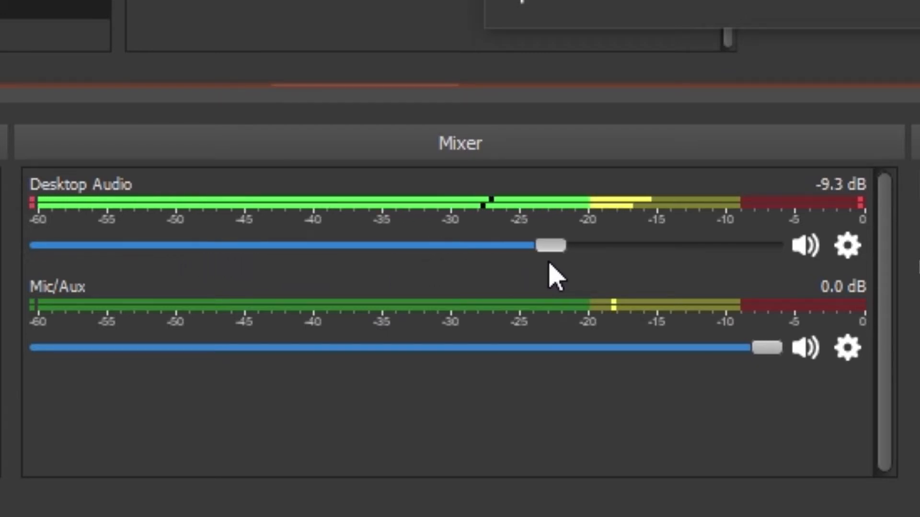
drag(550, 244, 669, 244)
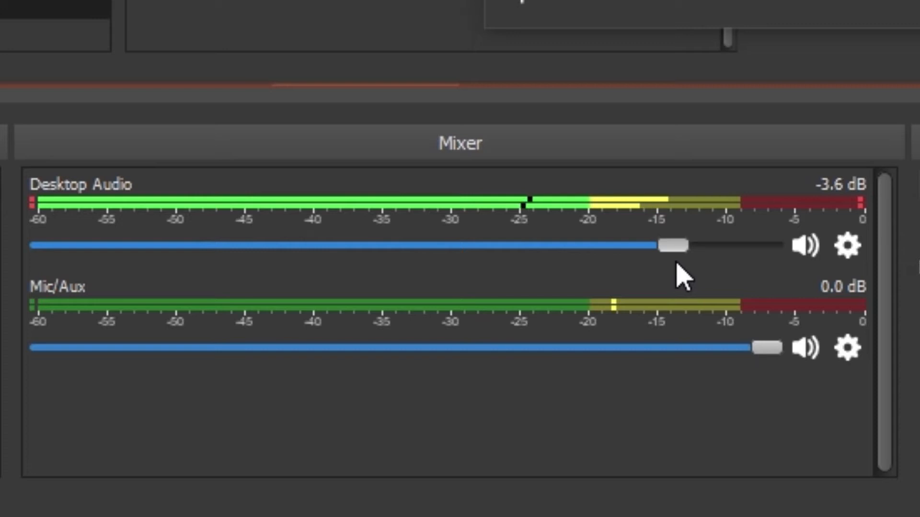
drag(666, 247, 701, 247)
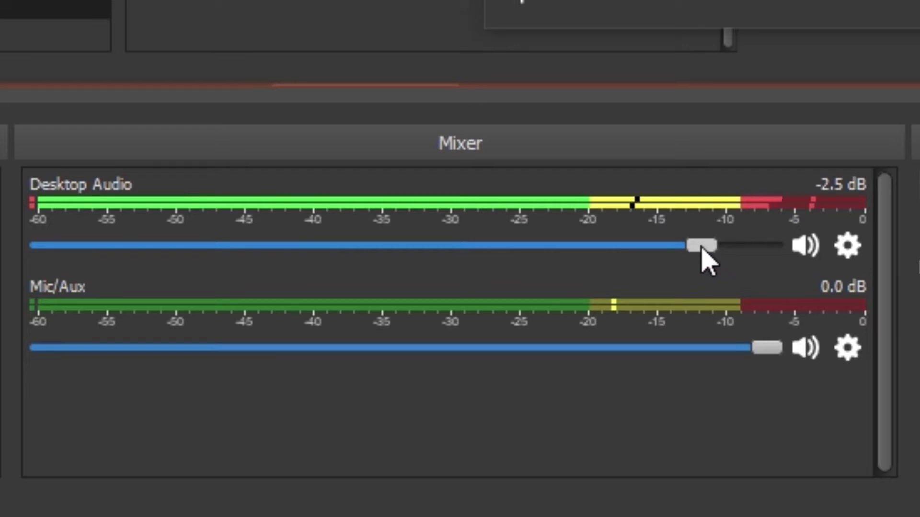
drag(707, 246, 696, 246)
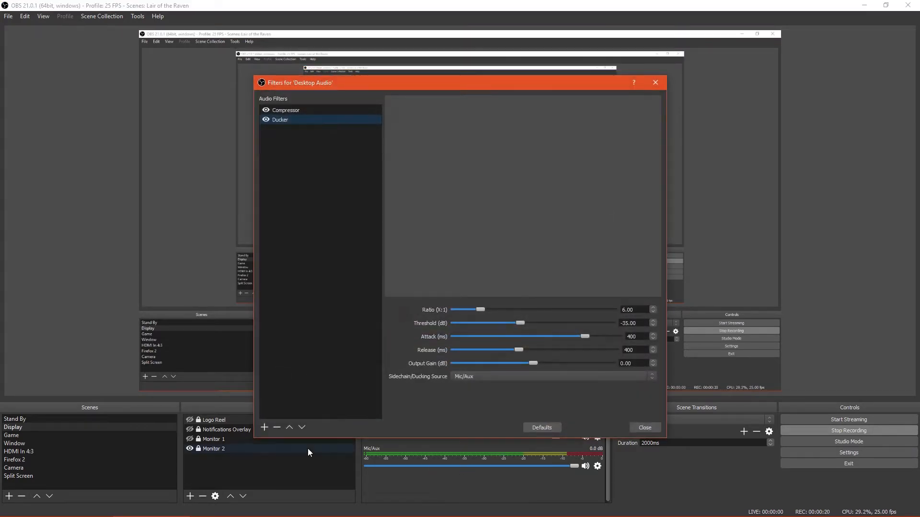
- Add a Compressor filter named MyCompressor to Desktop Audio at defaults (ratio 10, threshold -18 dB)
click(265, 428)
text(My)
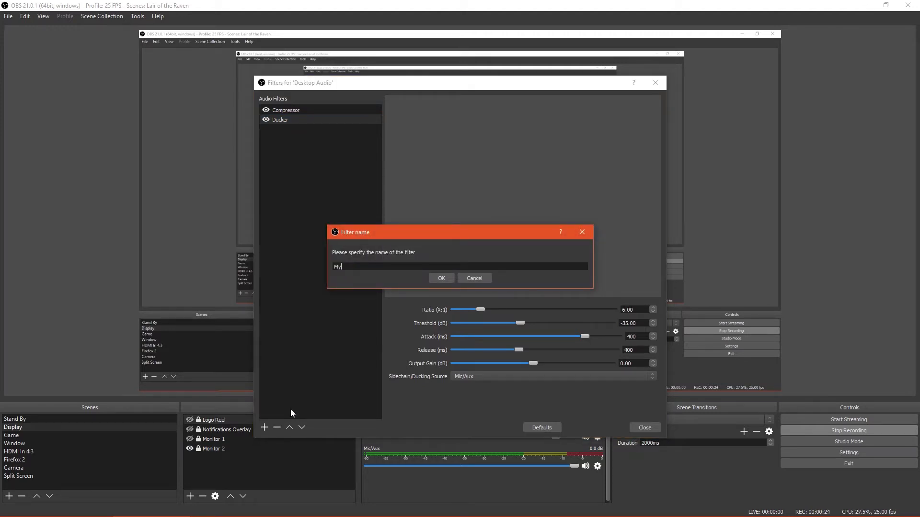
text(Compressor)
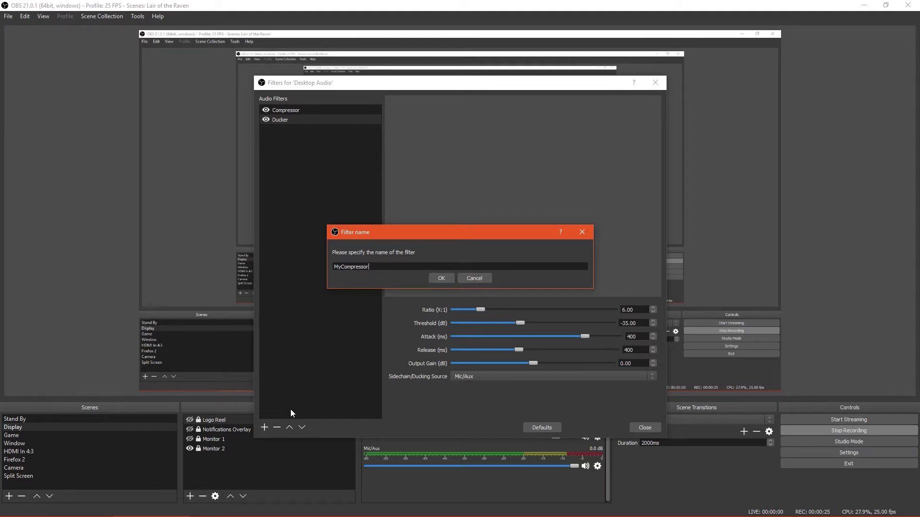
click(441, 278)
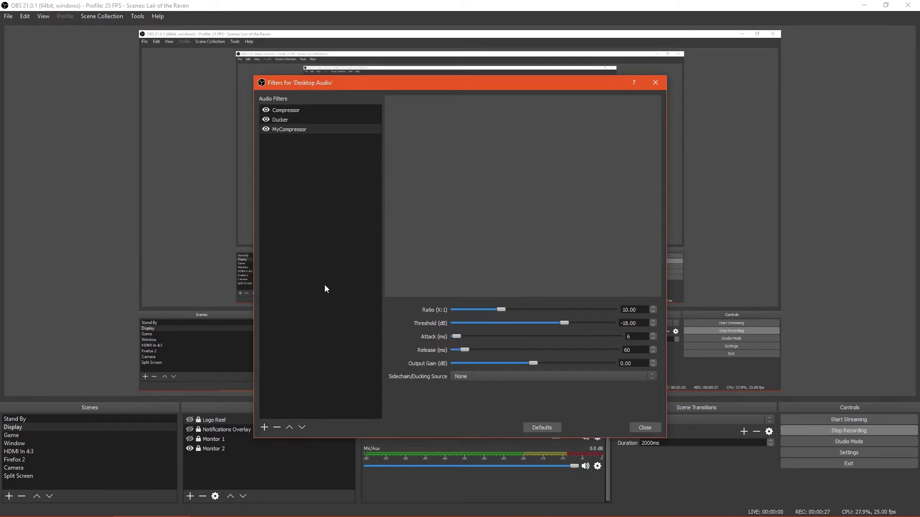
click(289, 130)
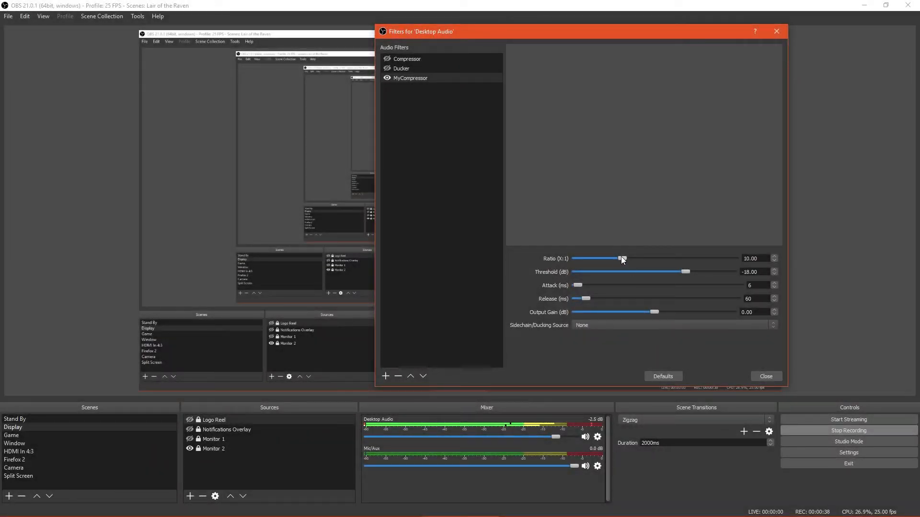
- Set MyCompressor to ratio 6.00:1 and threshold -15.00 dB
drag(619, 259, 576, 259)
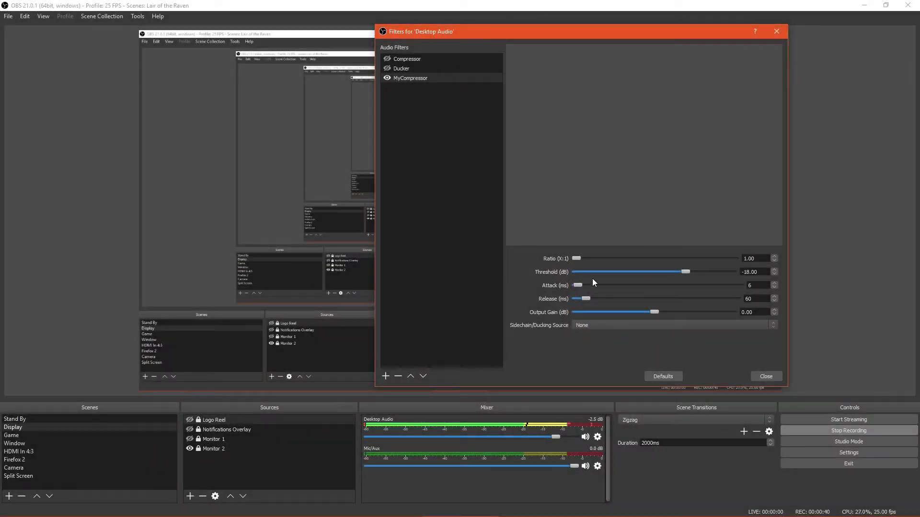
drag(670, 271, 732, 271)
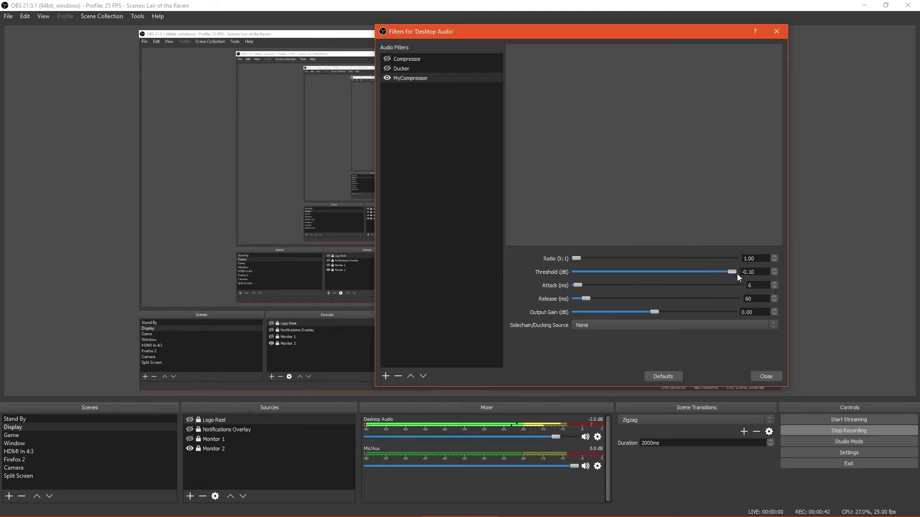
mouse_move(716, 360)
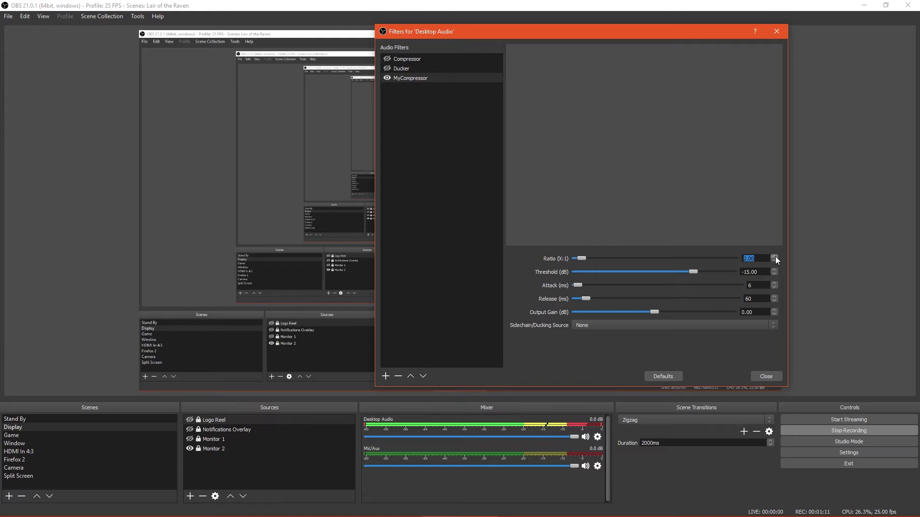
click(774, 256)
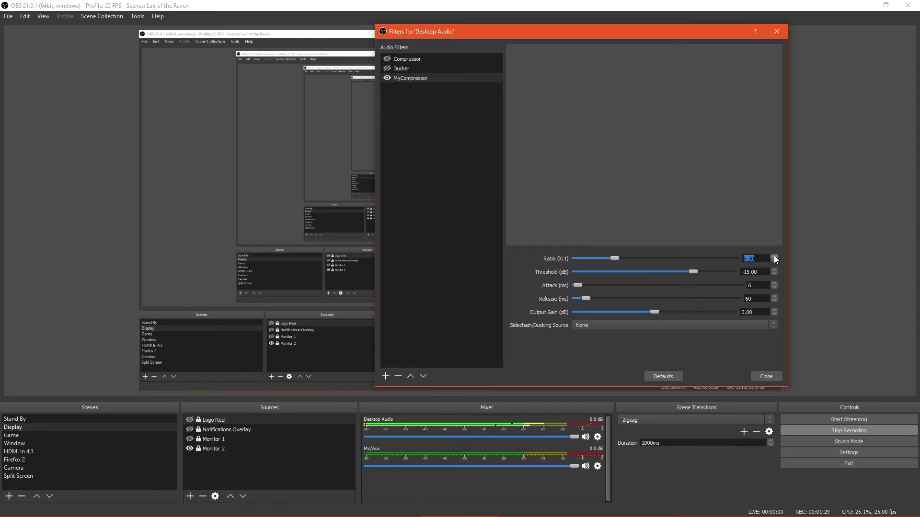
click(774, 257)
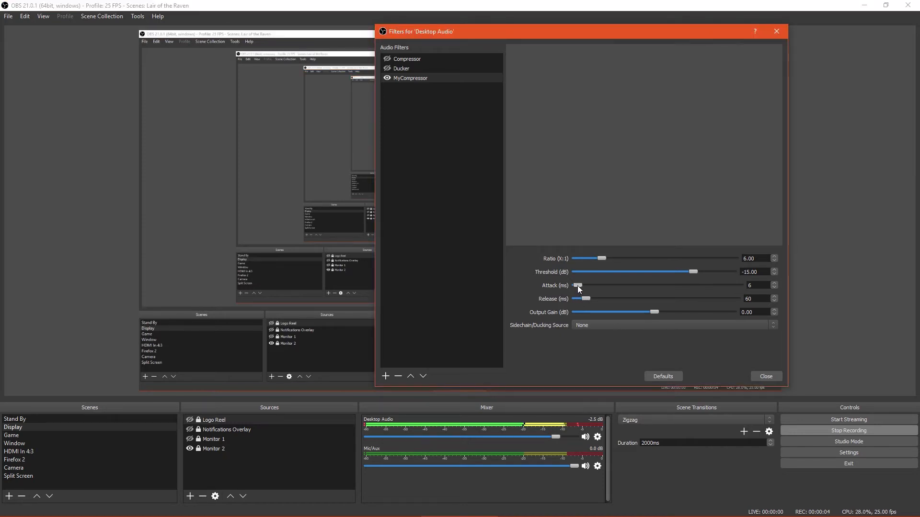
- Set MyCompressor attack 32 ms and release 130 ms, and return output gain to 0.00 dB
drag(578, 285, 584, 286)
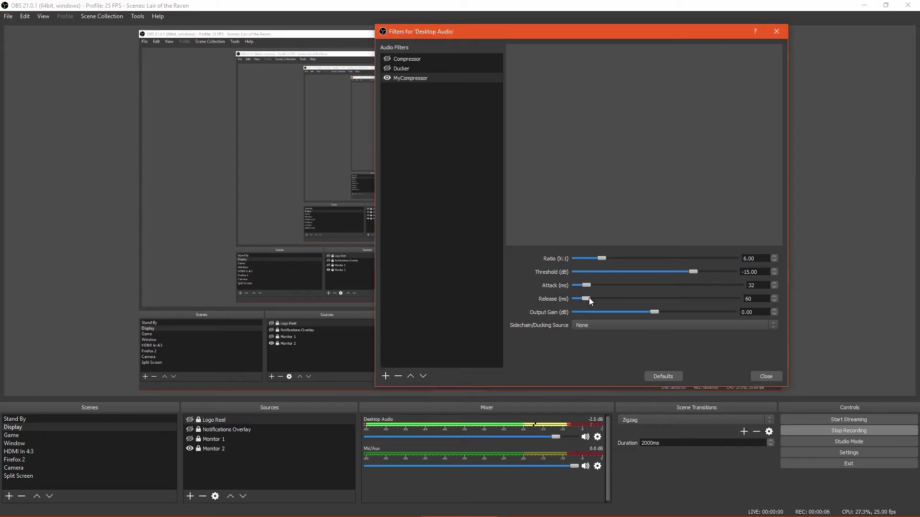
drag(585, 299, 599, 299)
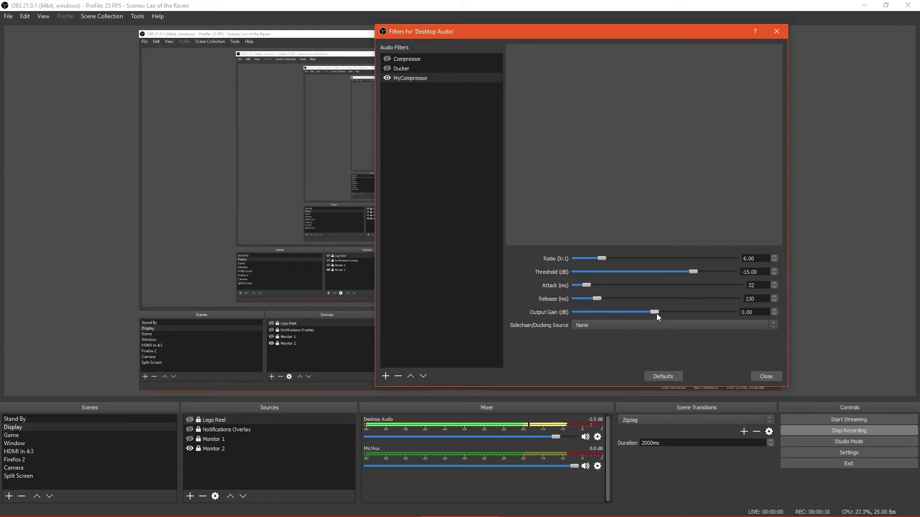
drag(656, 313, 636, 312)
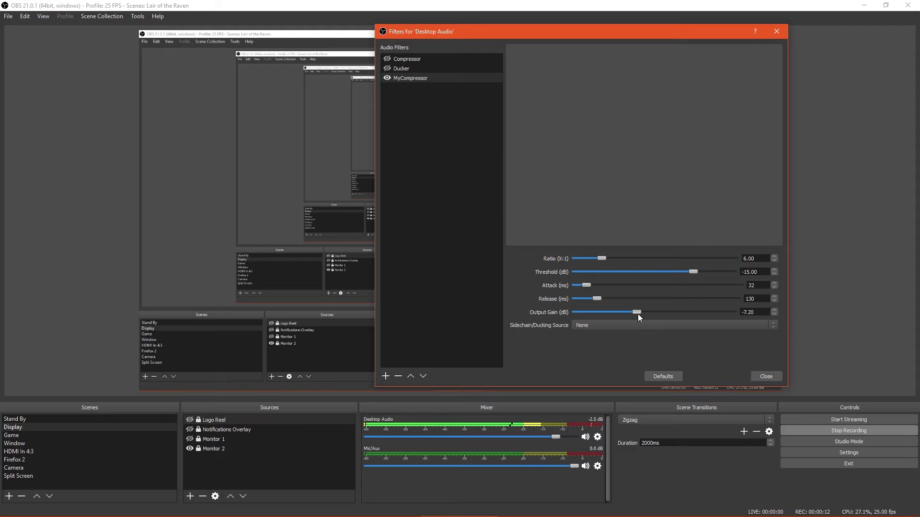
drag(638, 311, 598, 312)
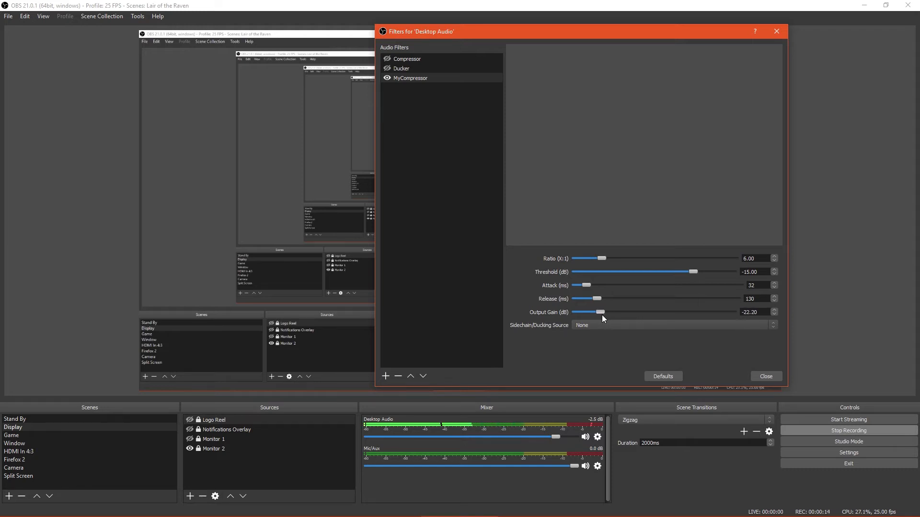
drag(595, 311, 645, 312)
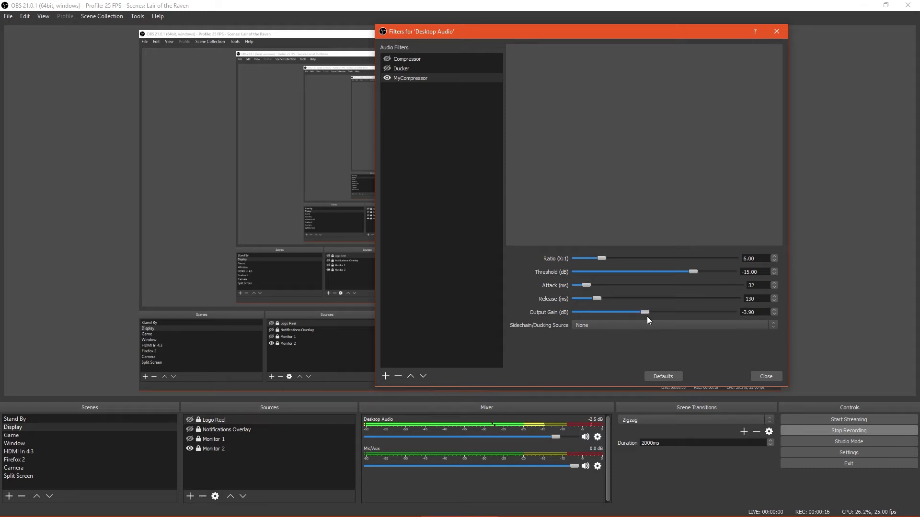
drag(645, 313, 673, 312)
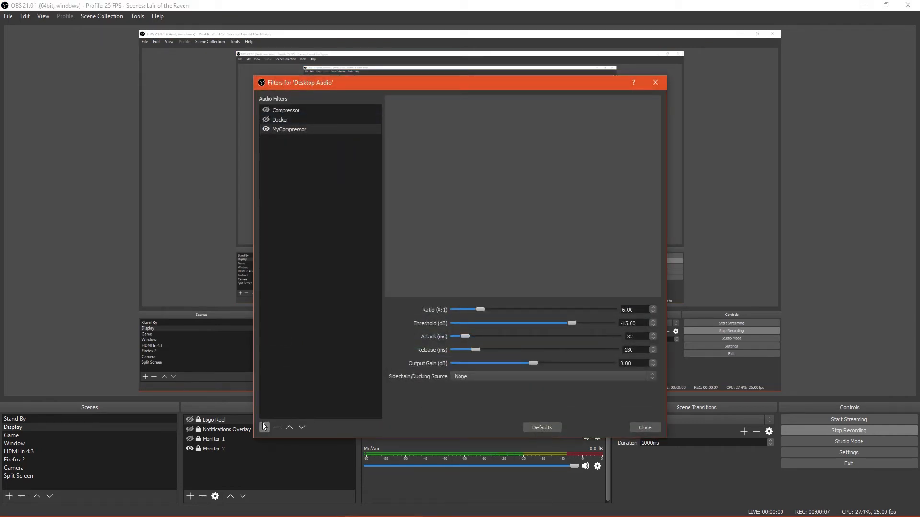
- Add another Compressor filter named MyDucker to Desktop Audio, left at default settings
click(265, 428)
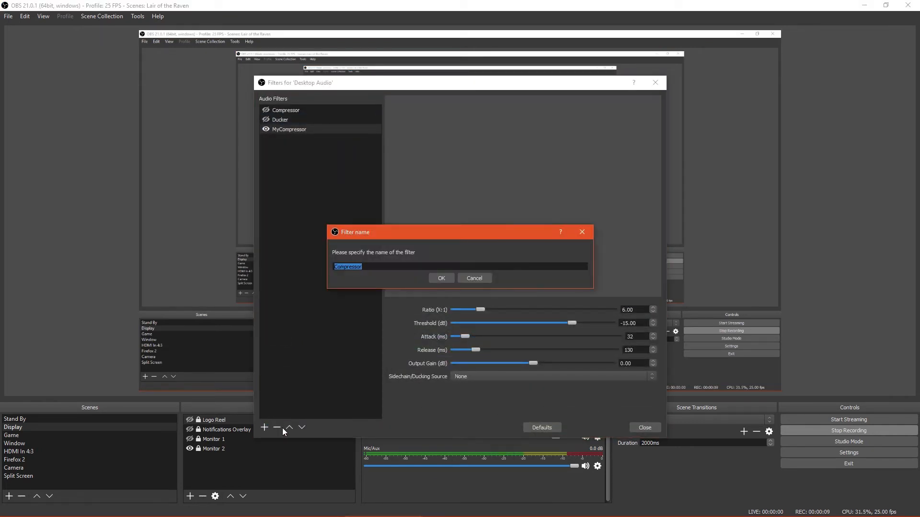
text(MyDucker)
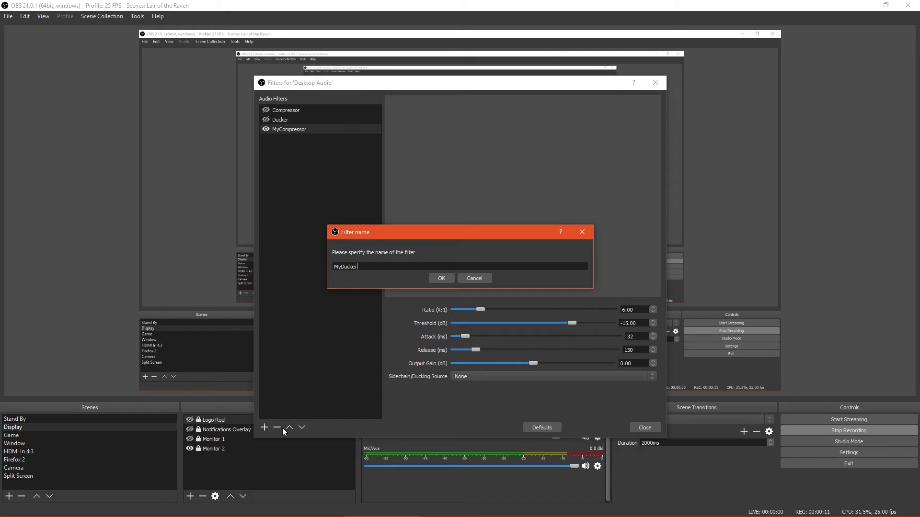
click(441, 278)
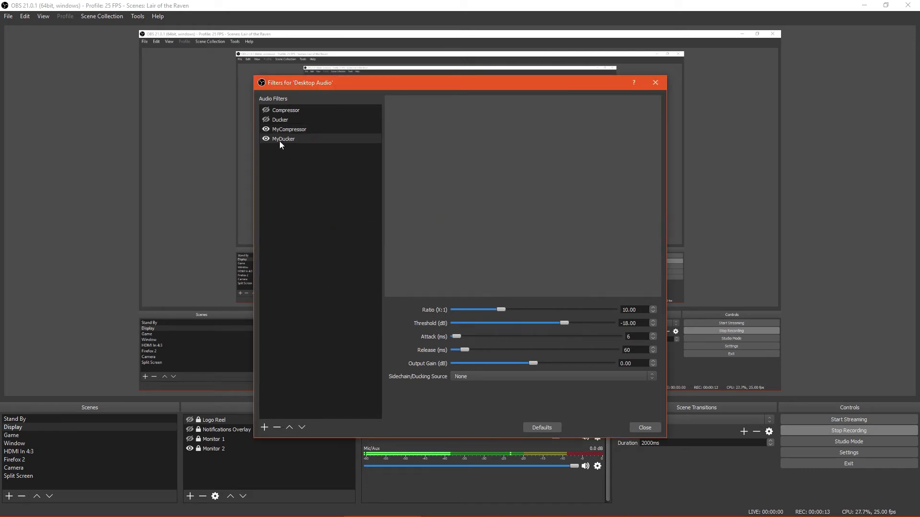
click(284, 138)
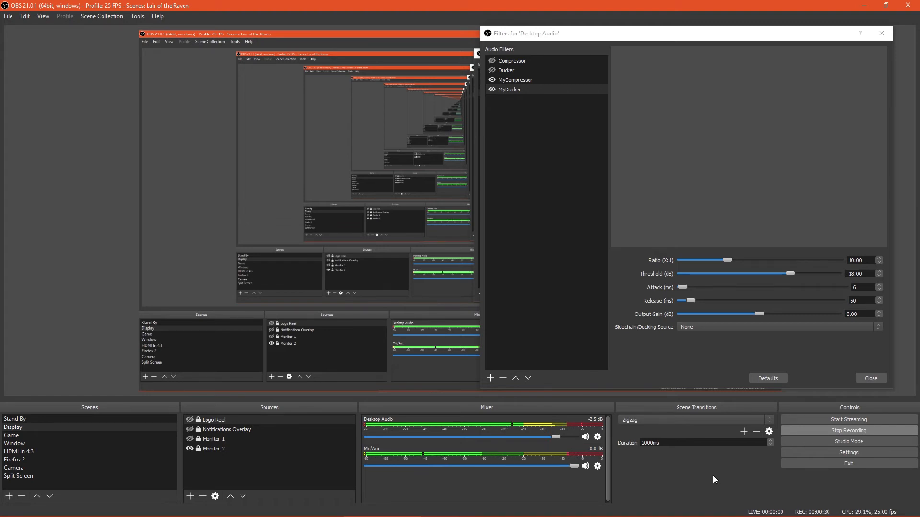
- Set MyDucker's sidechain source to Mic/Aux and lower Desktop Audio to about -26 dB for testing
click(774, 327)
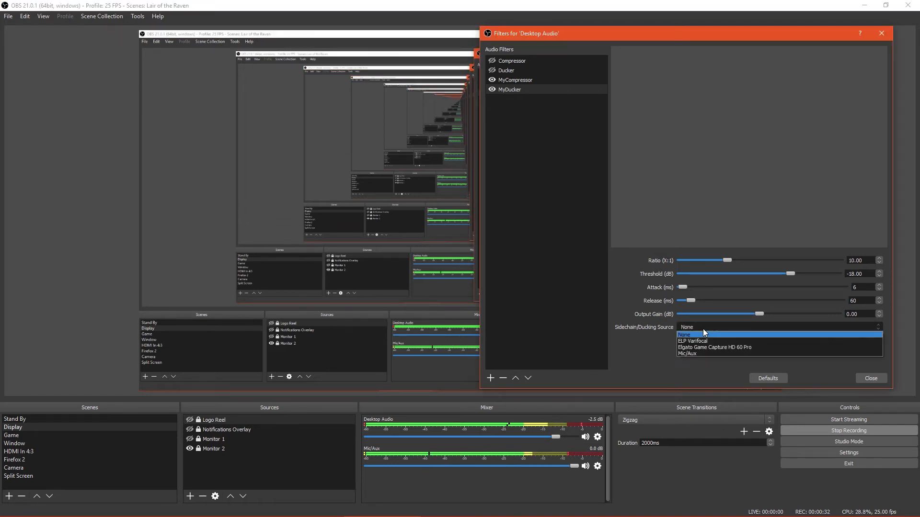
click(686, 353)
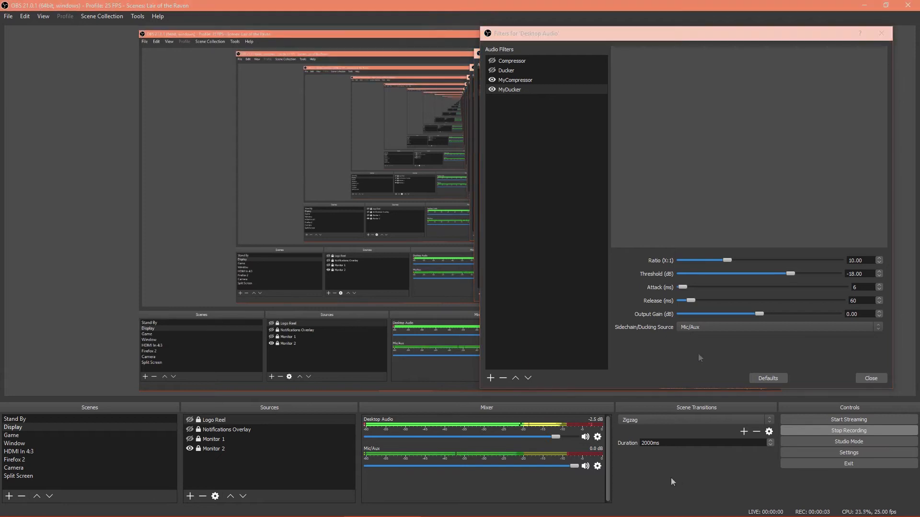
drag(556, 437, 552, 437)
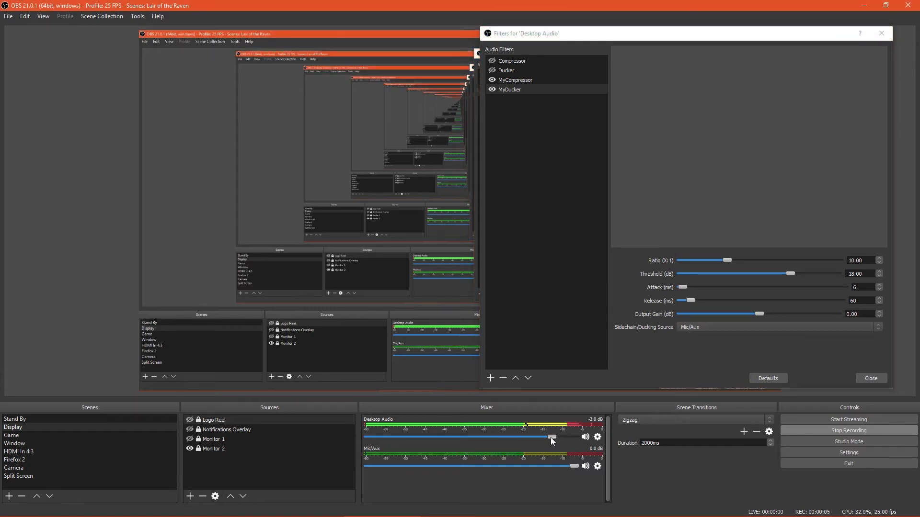
drag(550, 437, 483, 437)
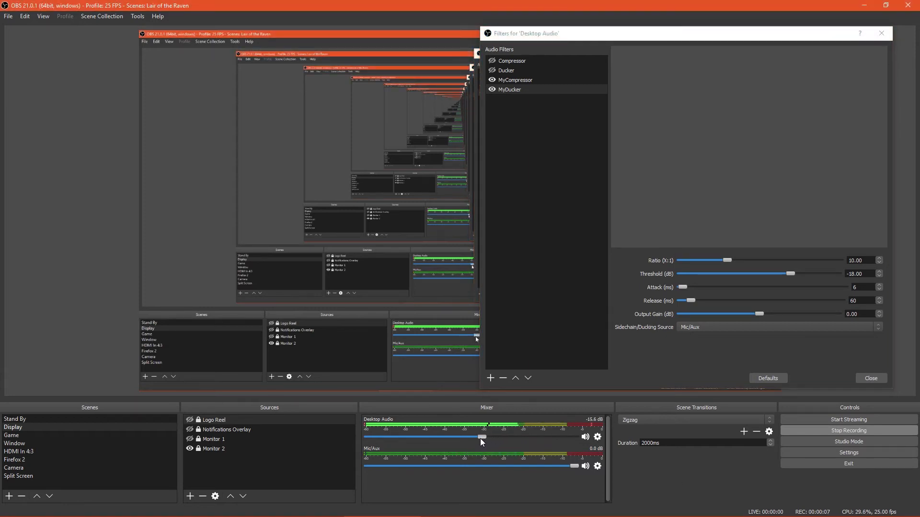
drag(481, 437, 451, 437)
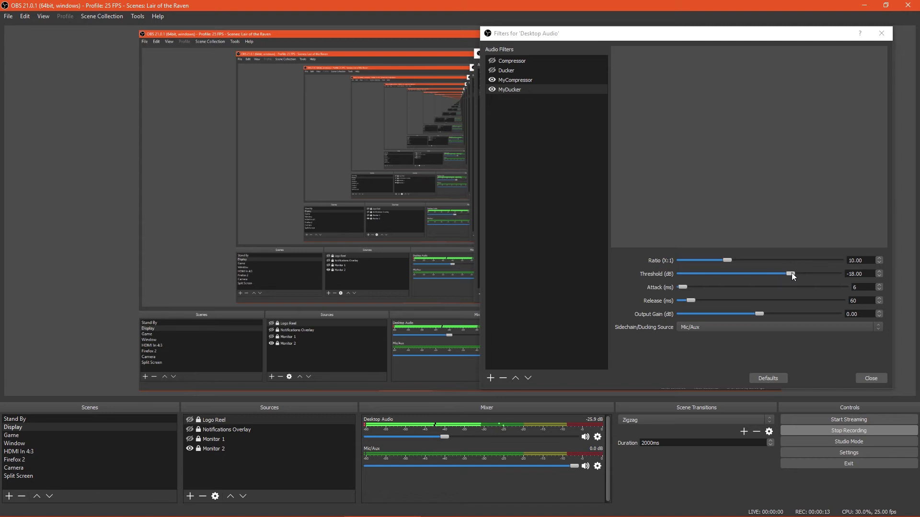
- Set MyDucker threshold to about -40.3 dB and ratio to 32.00, restoring Desktop Audio to -2.5 dB
drag(791, 274, 741, 274)
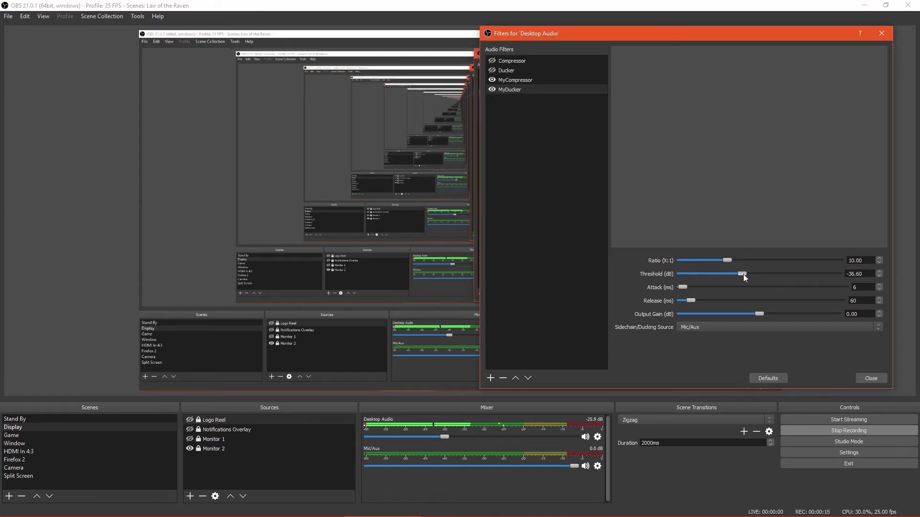
drag(742, 273, 732, 273)
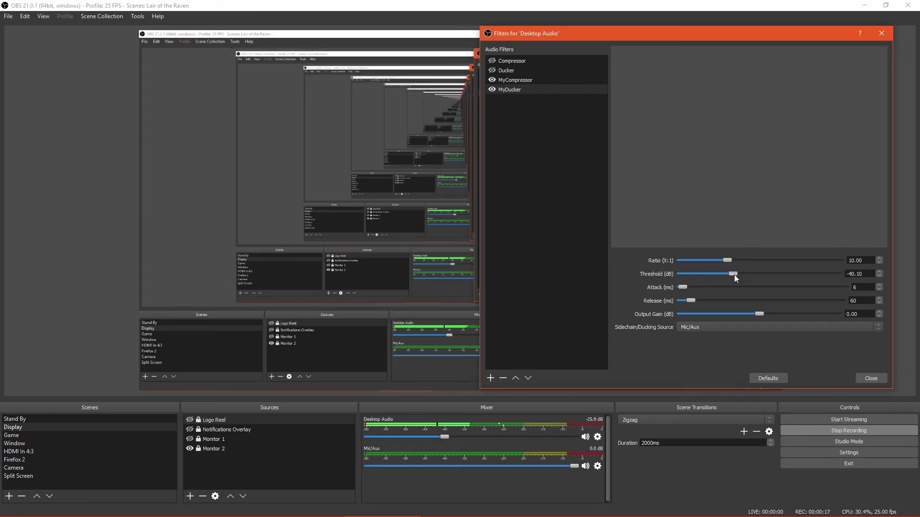
drag(733, 274, 731, 274)
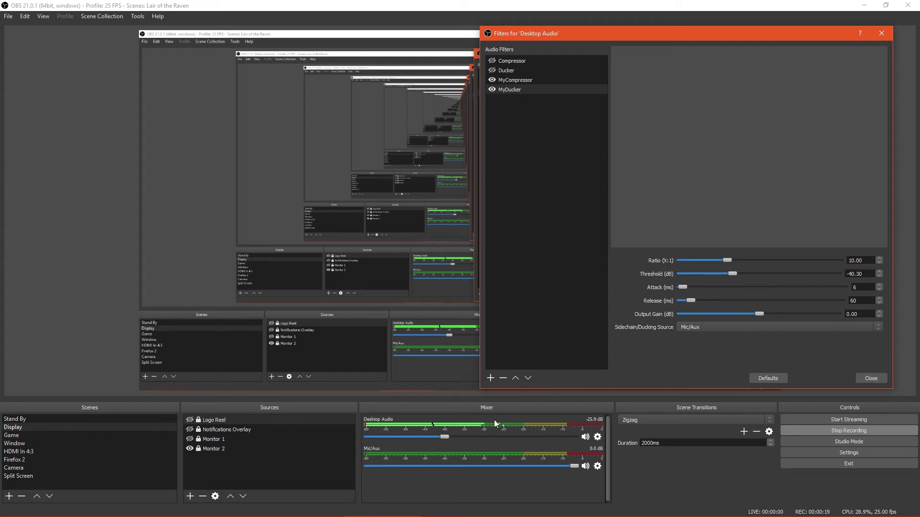
drag(727, 260, 768, 259)
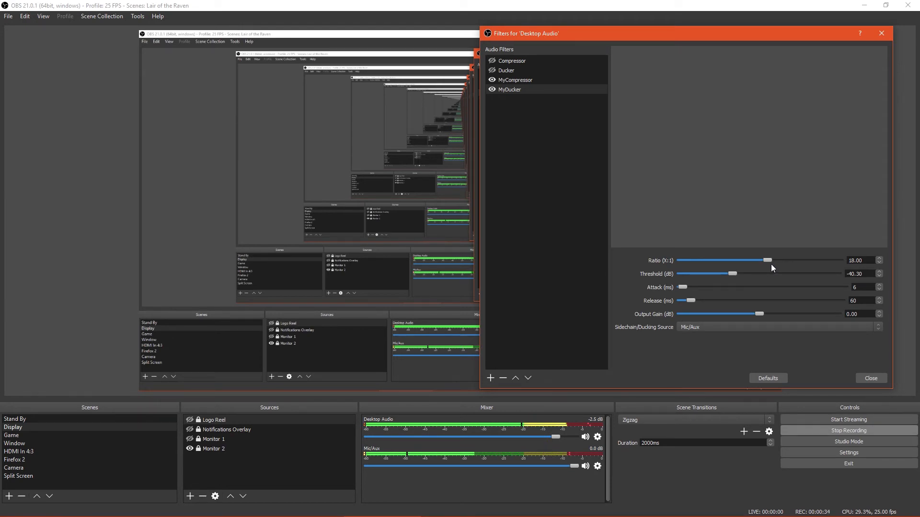
drag(768, 260, 840, 259)
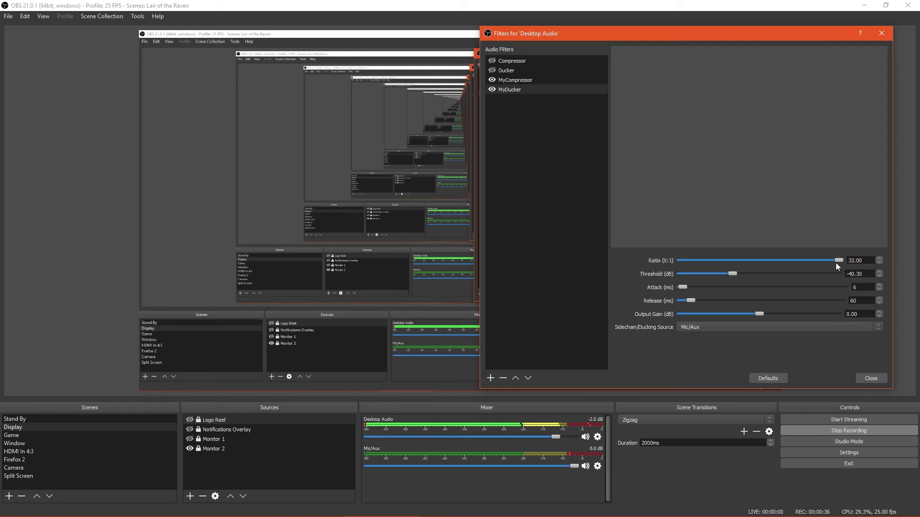
mouse_move(813, 271)
text(4)
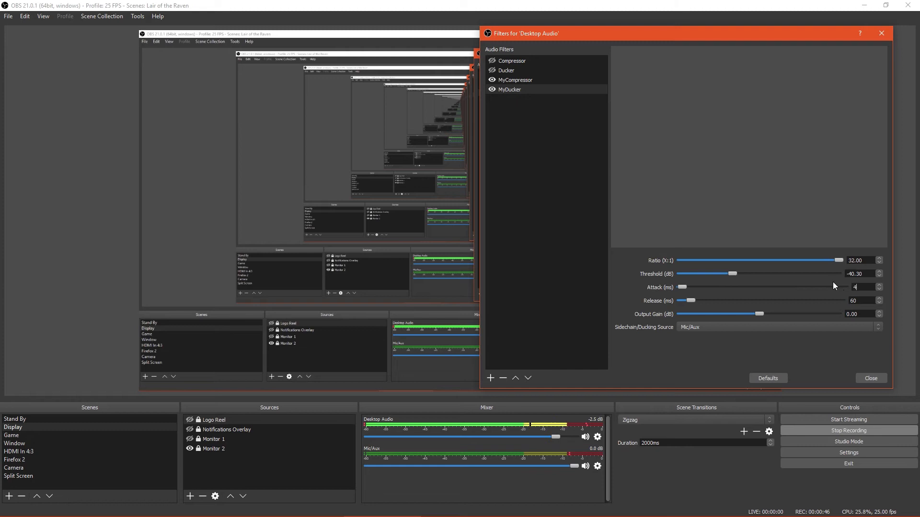
drag(683, 286, 811, 287)
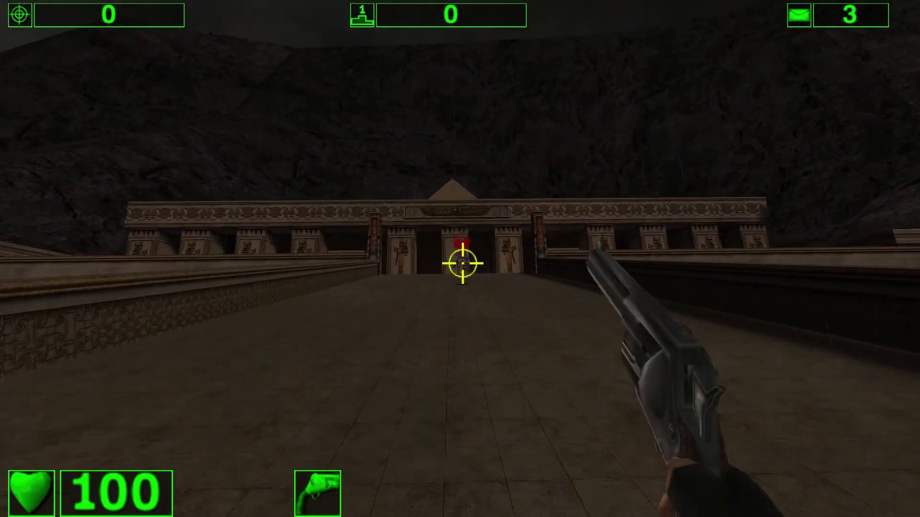
- Shoot through the temple hall with revolver and shotgun so game audio ducks under the mic
click(460, 267)
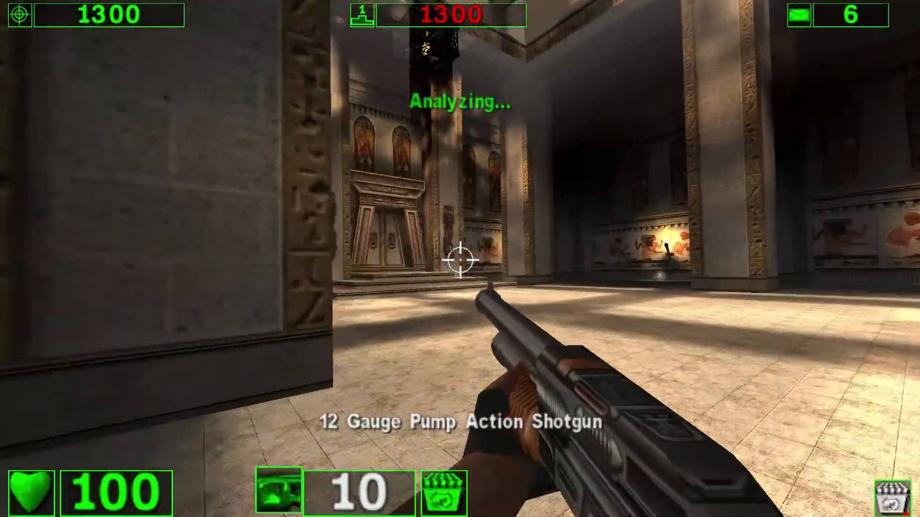
click(460, 259)
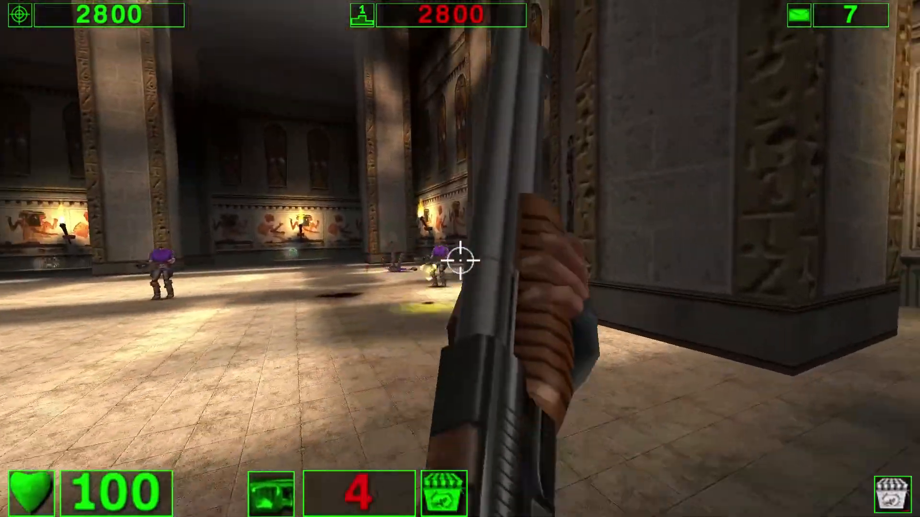
click(460, 259)
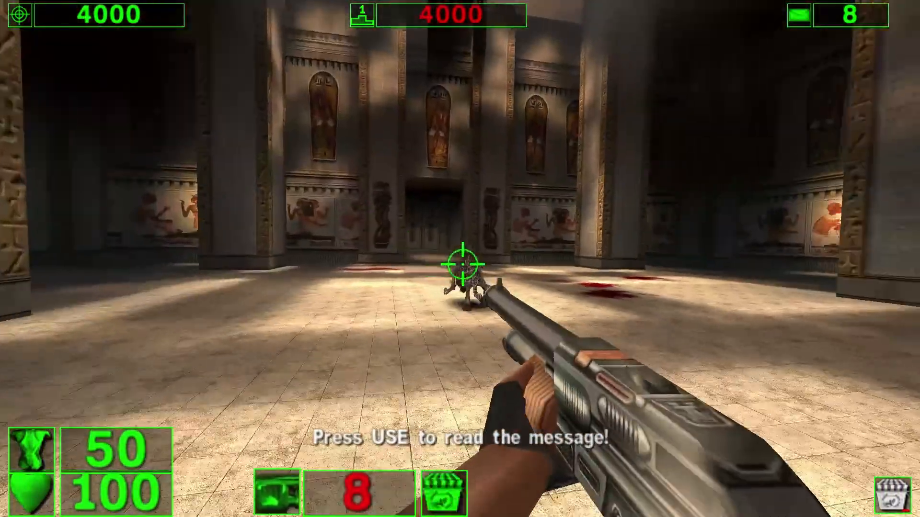
click(460, 259)
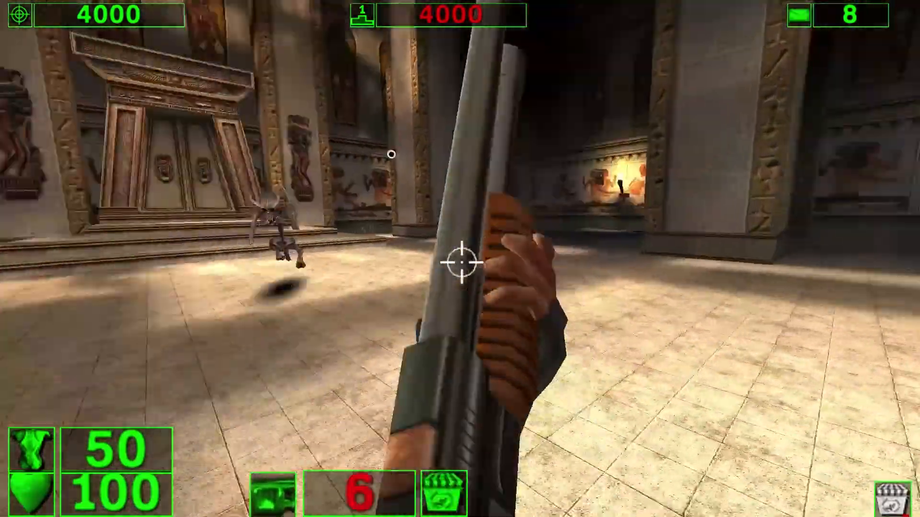